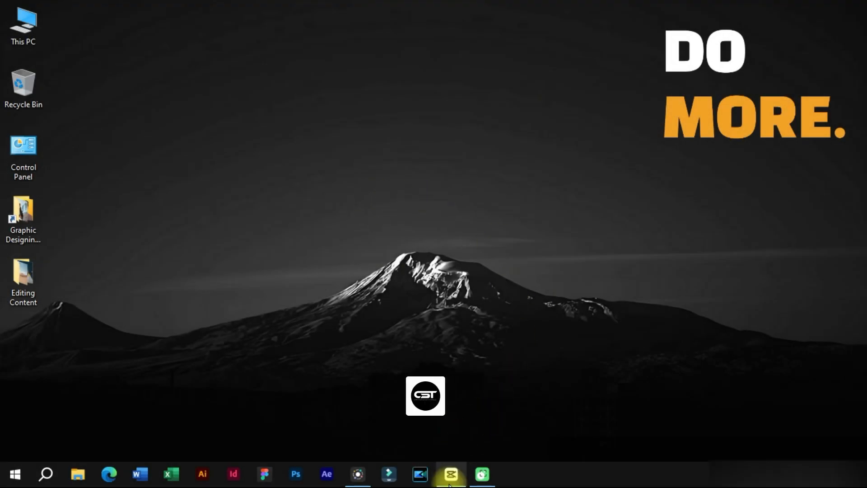
# Launch CapCut from the Windows taskbar to open the face-cam project.
pyautogui.click(451, 474)
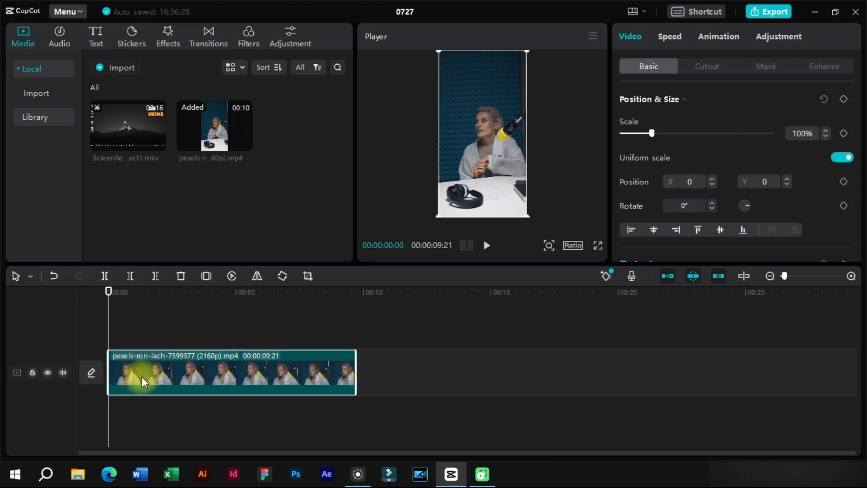
# Apply a Circle mask to the portrait face-cam clip, leaving face and shoulders.
pyautogui.click(765, 66)
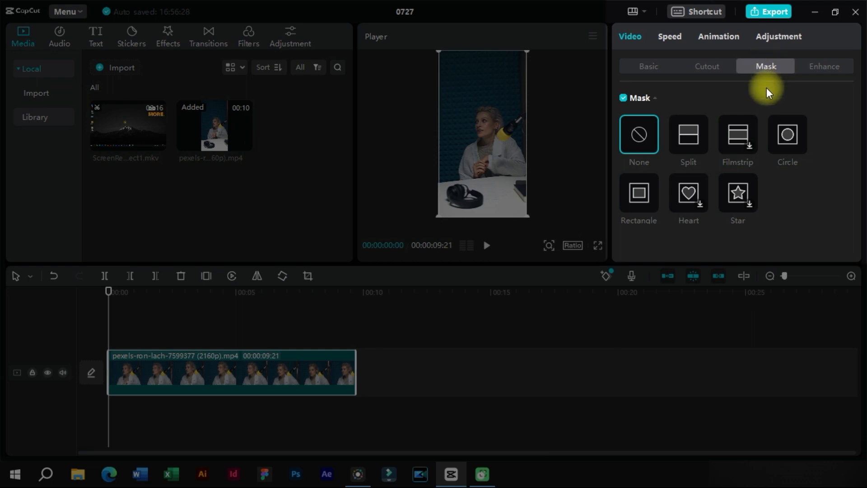
pyautogui.moveTo(755, 197)
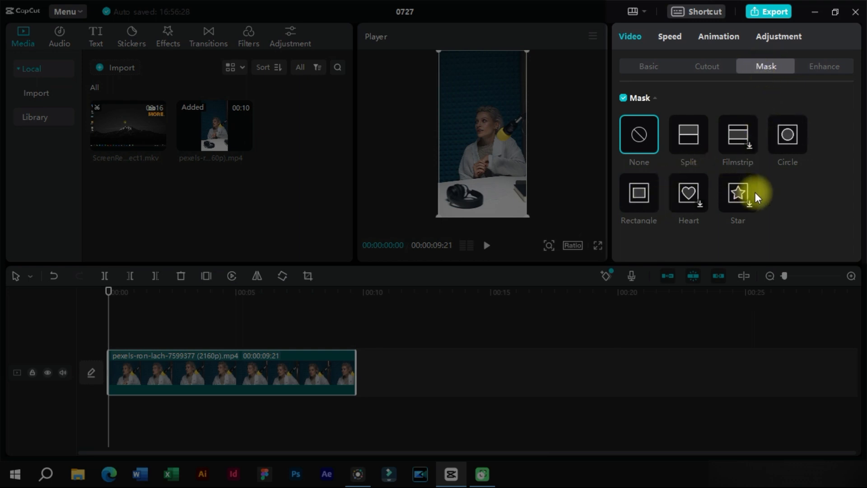
pyautogui.click(787, 134)
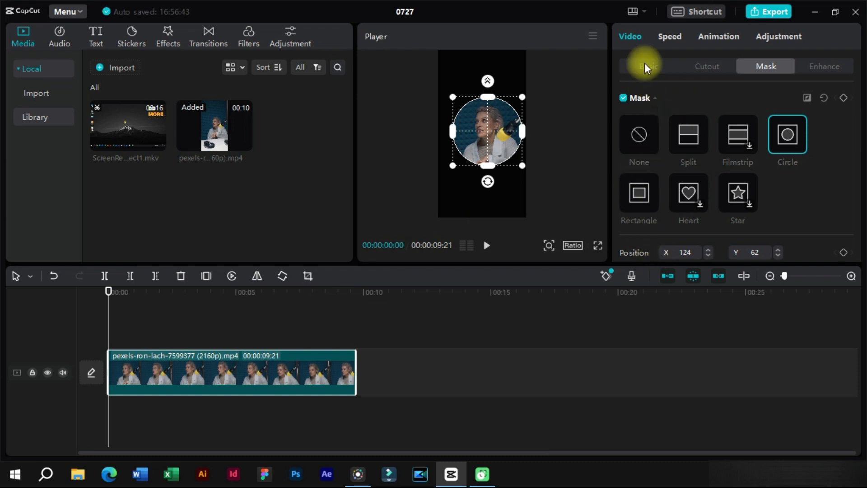
# Set the Canvas background to Color with the white swatch.
pyautogui.click(648, 67)
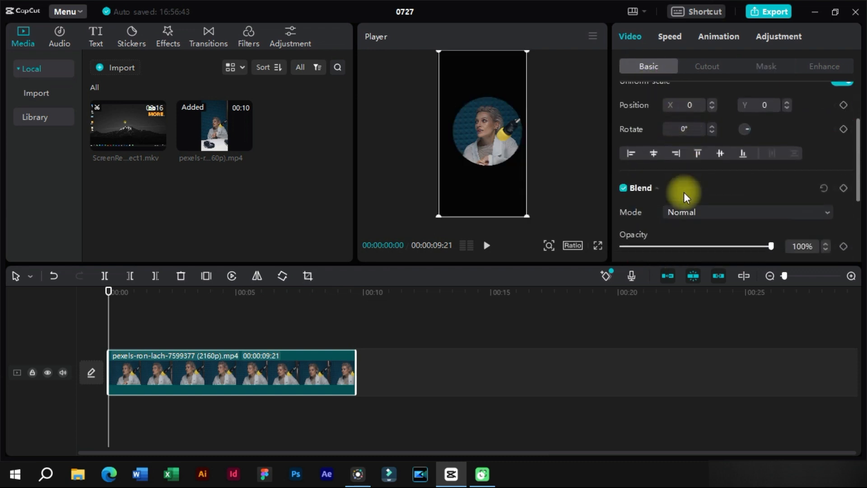
pyautogui.scroll(-3)
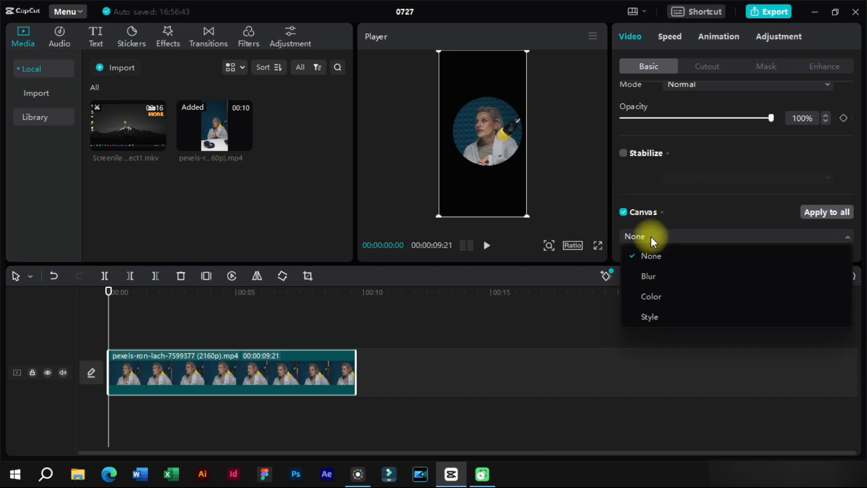
pyautogui.click(651, 297)
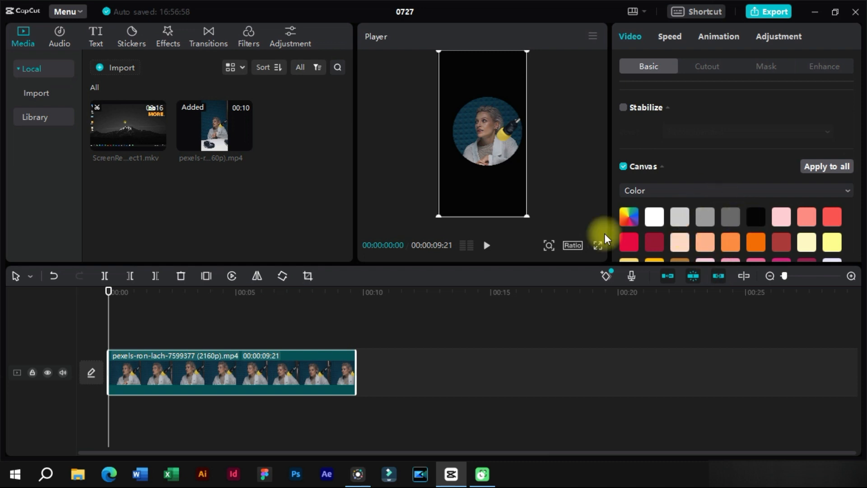
pyautogui.moveTo(686, 264)
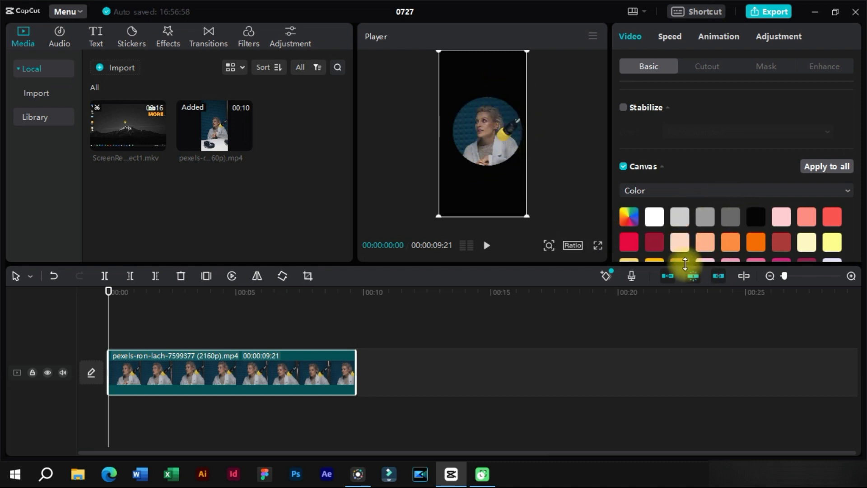
pyautogui.click(654, 217)
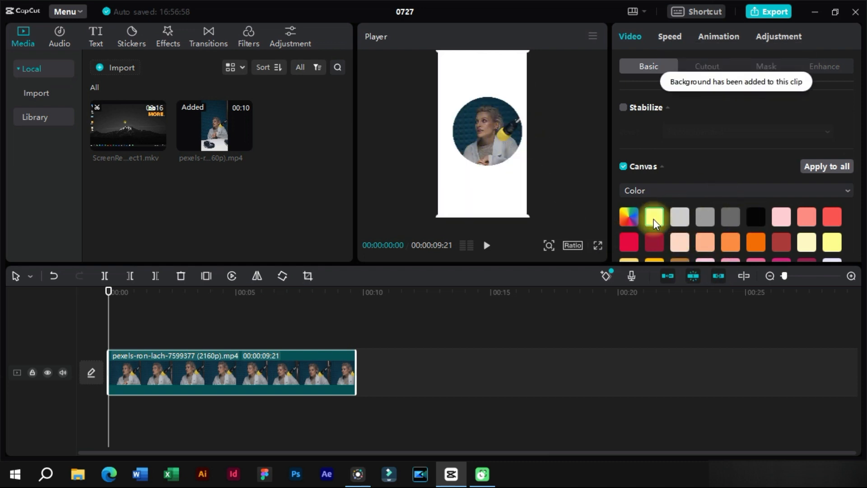
pyautogui.click(654, 216)
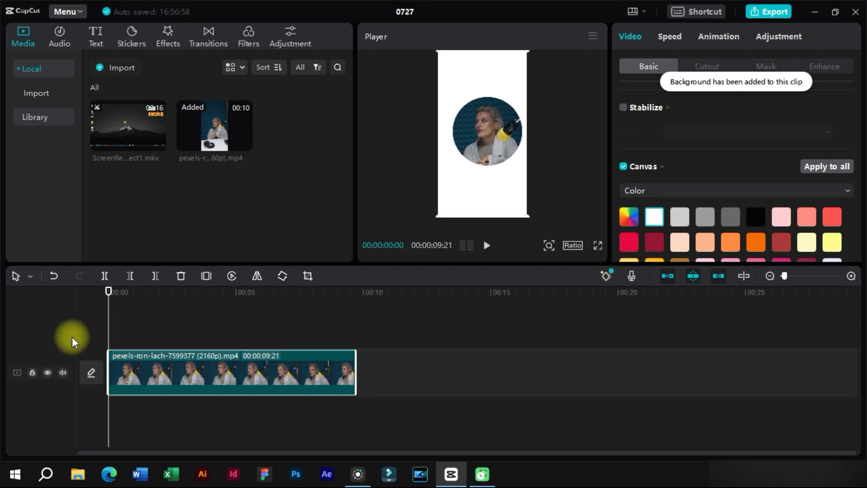
# Convert the white-backed face-cam clip into a compound clip.
pyautogui.rightClick(233, 372)
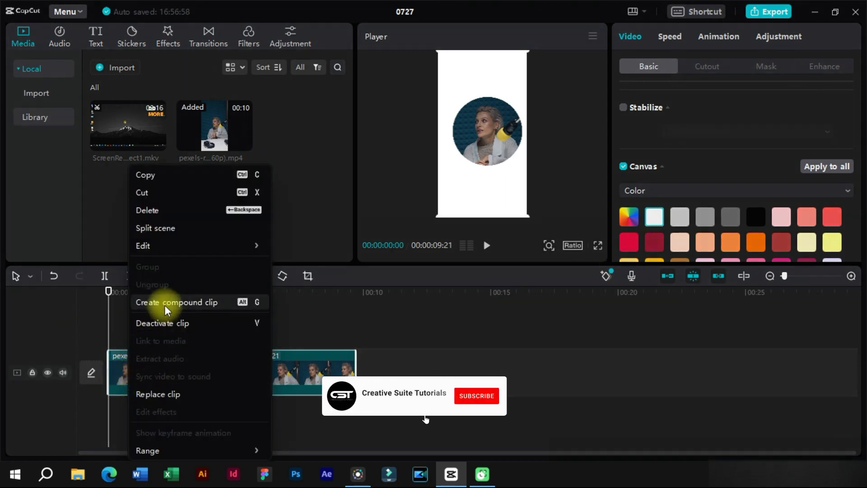
pyautogui.click(177, 302)
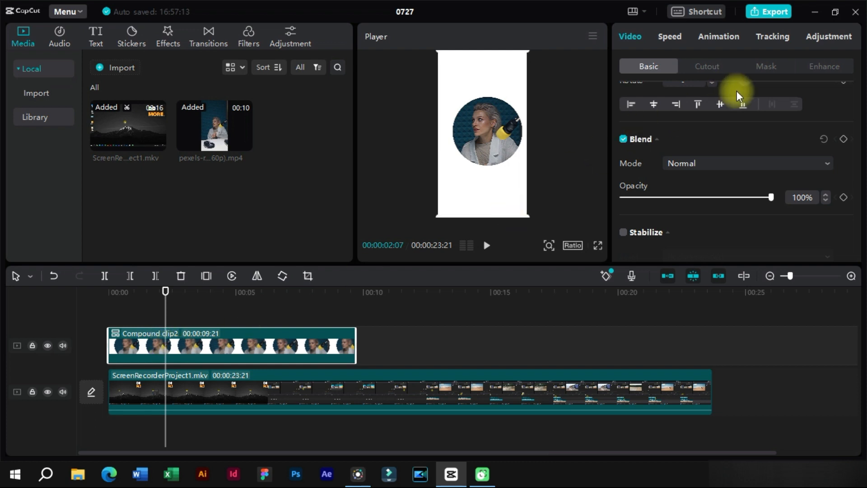
# Apply a Circle mask to the compound clip and set the project ratio to 16:9.
pyautogui.click(766, 66)
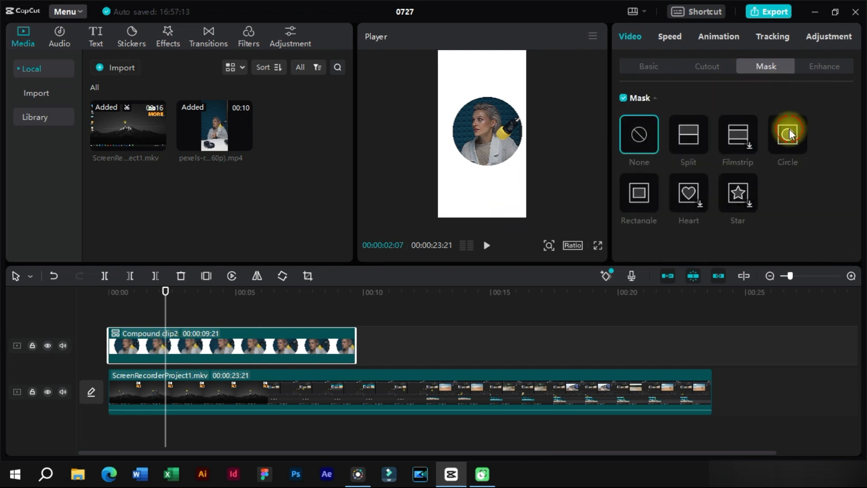
pyautogui.click(786, 134)
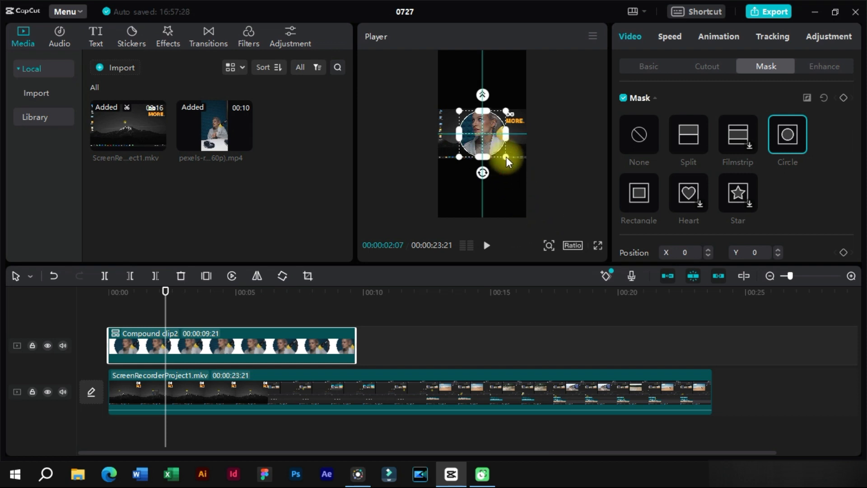
pyautogui.click(572, 245)
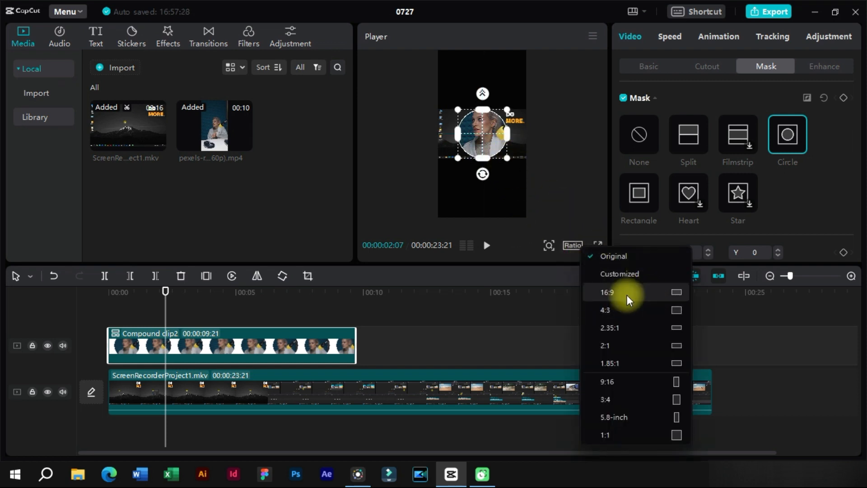
pyautogui.click(608, 292)
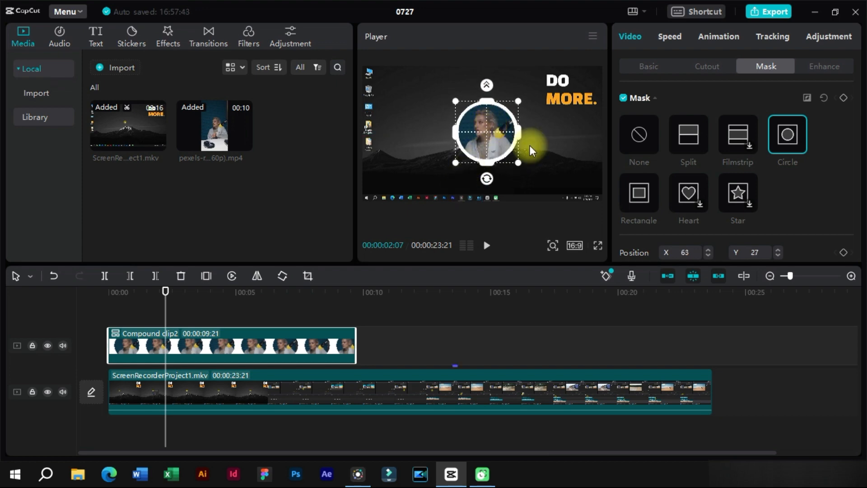
# Scrub the playhead to preview later footage and select the face-cam circle.
pyautogui.click(648, 66)
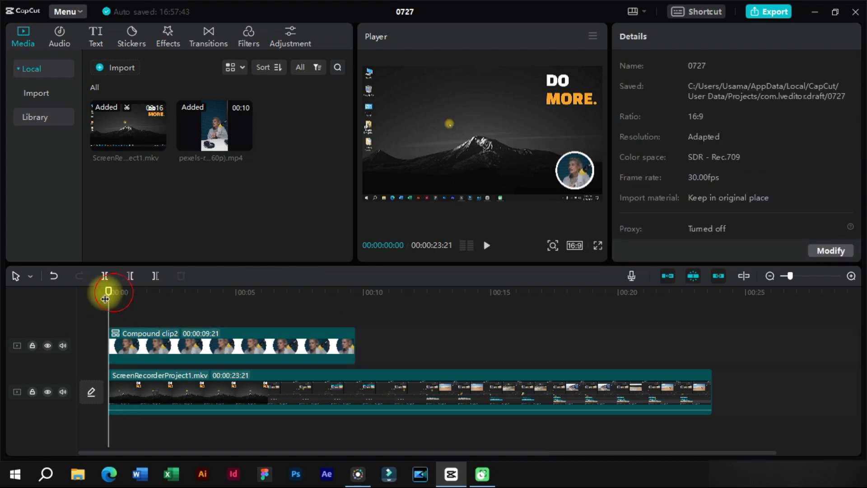
pyautogui.click(486, 245)
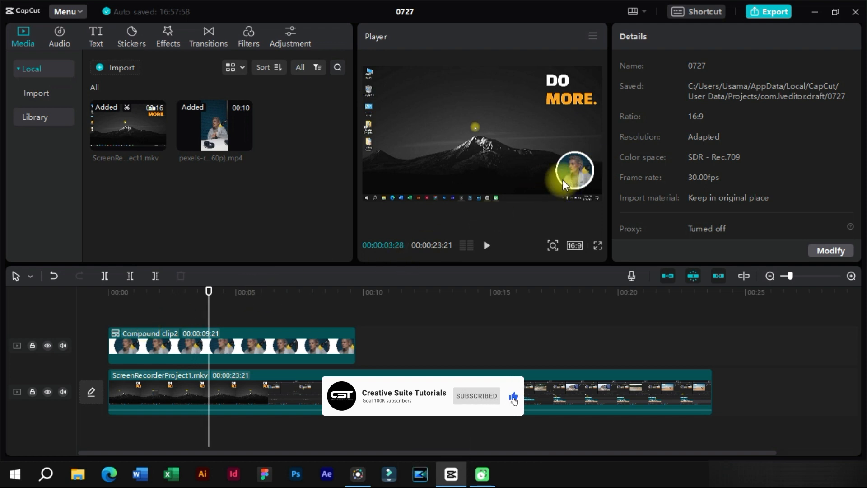
pyautogui.click(231, 346)
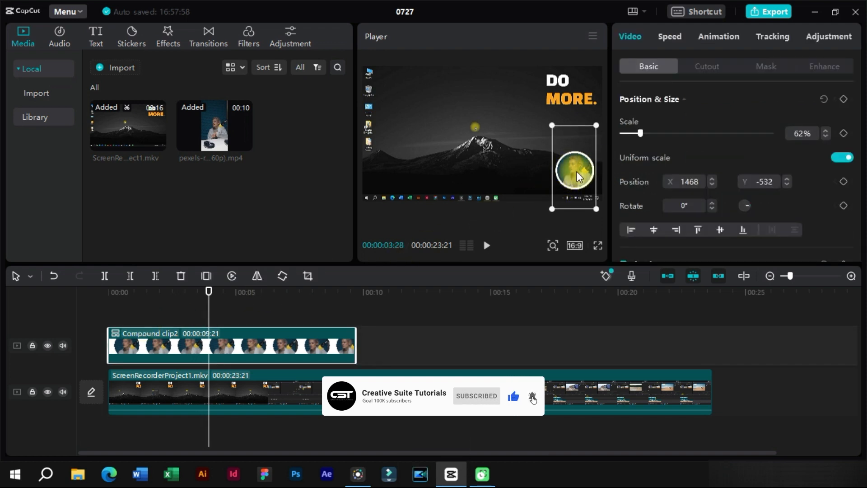